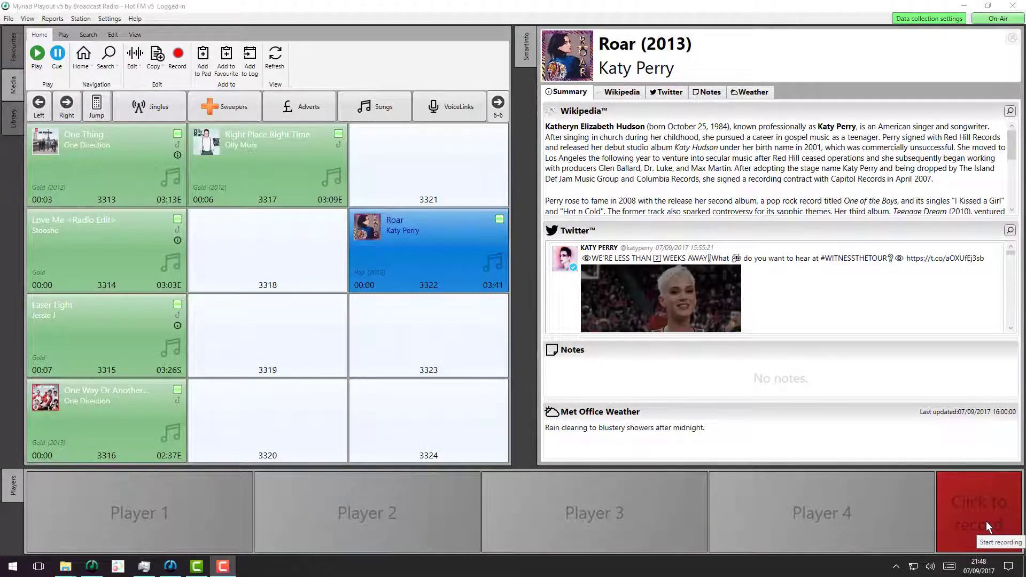
{"action": "mouse_move", "coordinate": [910, 476]}
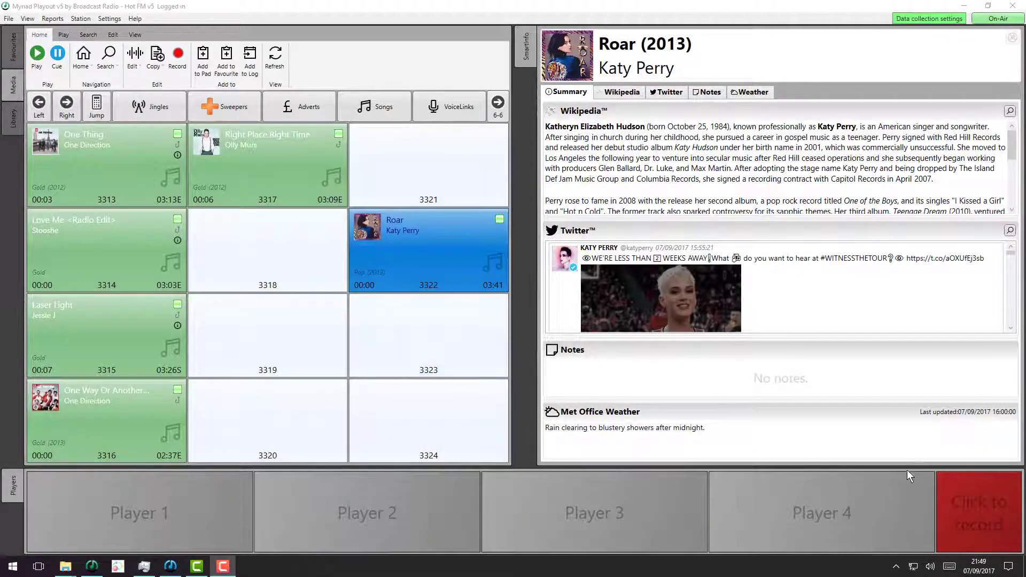
{"action": "mouse_move", "coordinate": [589, 348]}
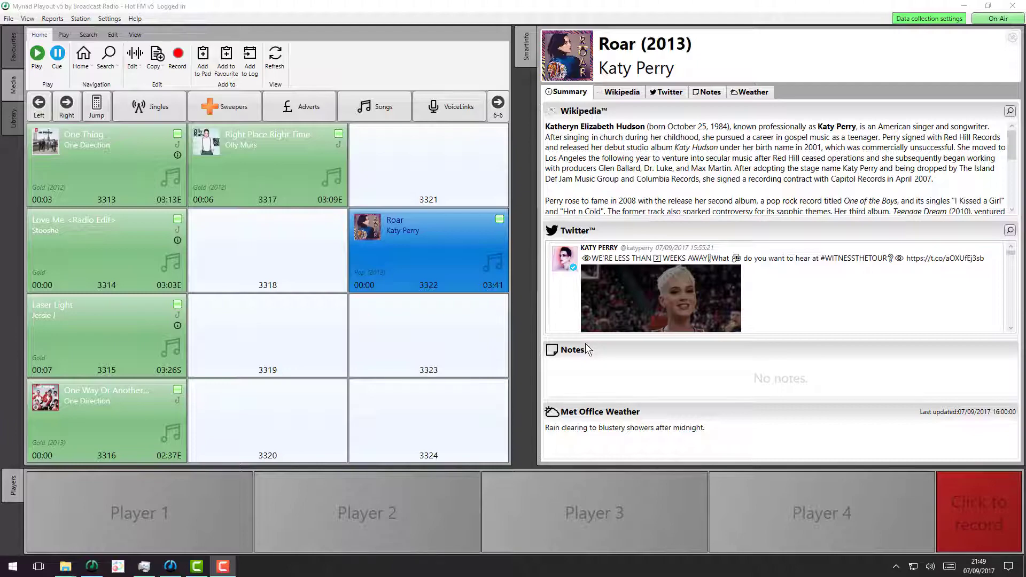
- Choose Import from empty cart 3318's menu to pick song files from the Music folder
{"action": "right_click", "coordinate": [267, 249]}
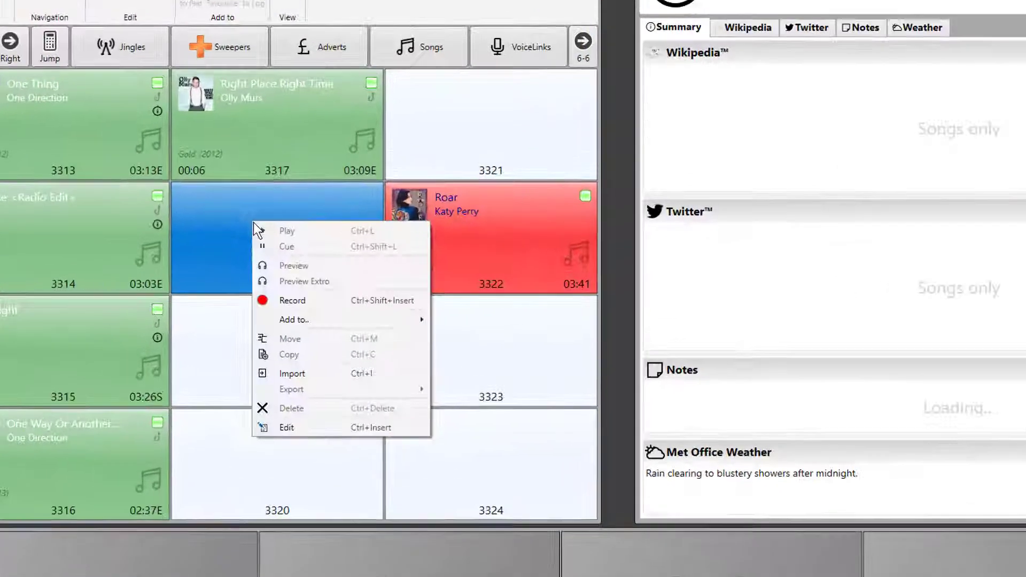
{"action": "mouse_move", "coordinate": [363, 398]}
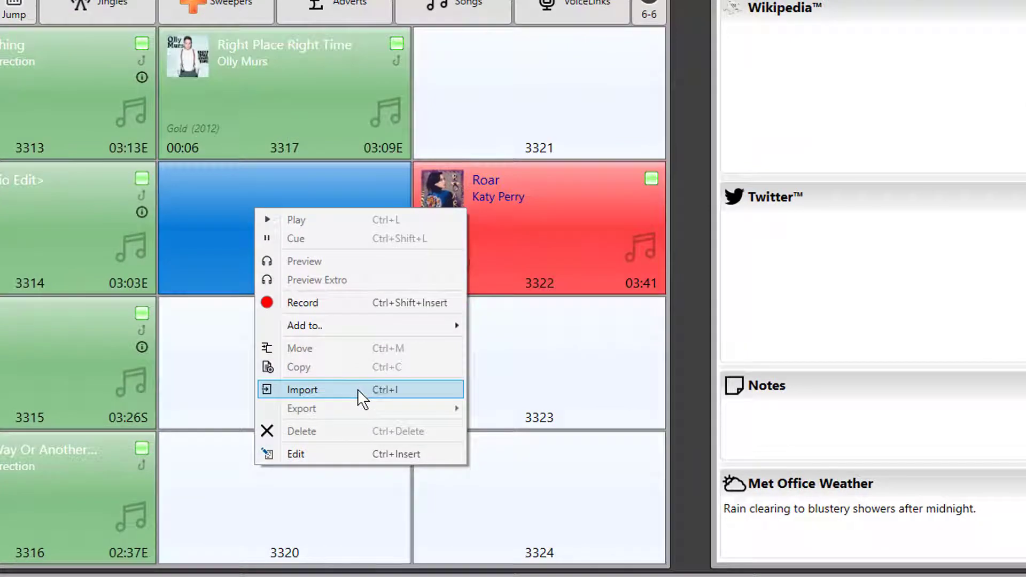
{"action": "left_click", "coordinate": [302, 389]}
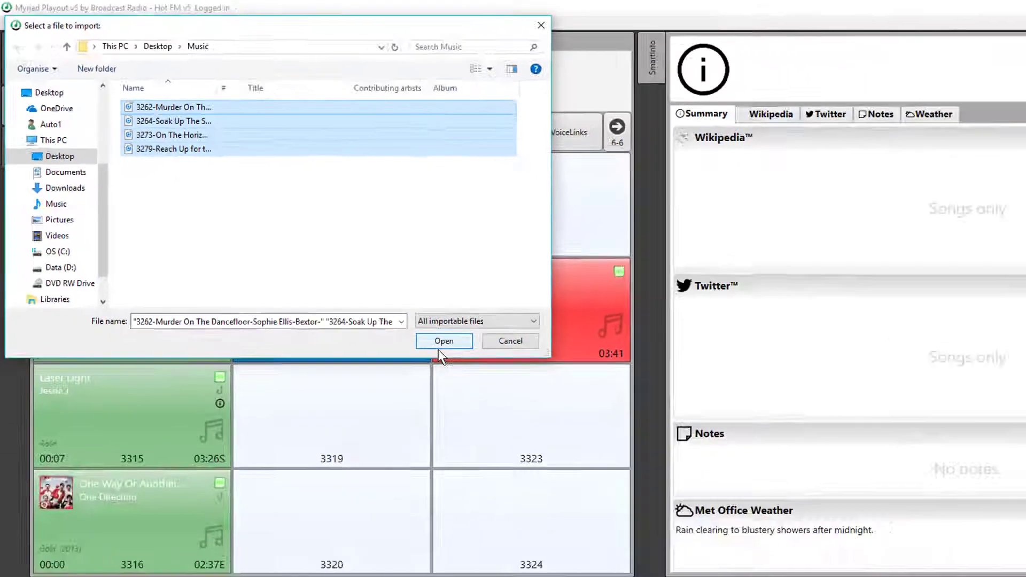
- Confirm the import so the four songs land in carts 3318-3321
{"action": "left_click", "coordinate": [443, 341]}
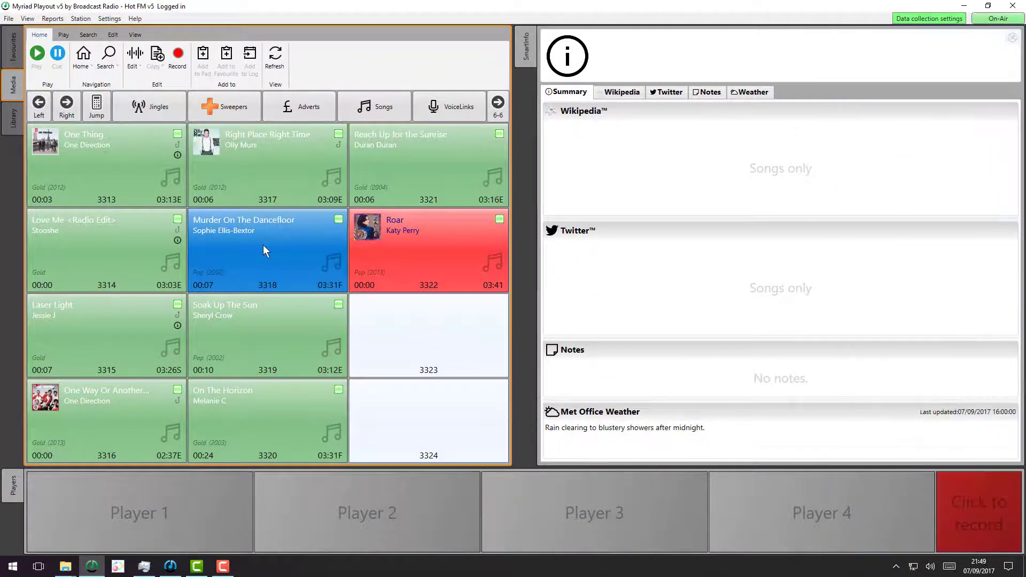
- Select Soak Up The Sun, On The Horizon and Reach Up for the Sunrise so SmartInfo loads their artist details and artwork
{"action": "left_click", "coordinate": [267, 336]}
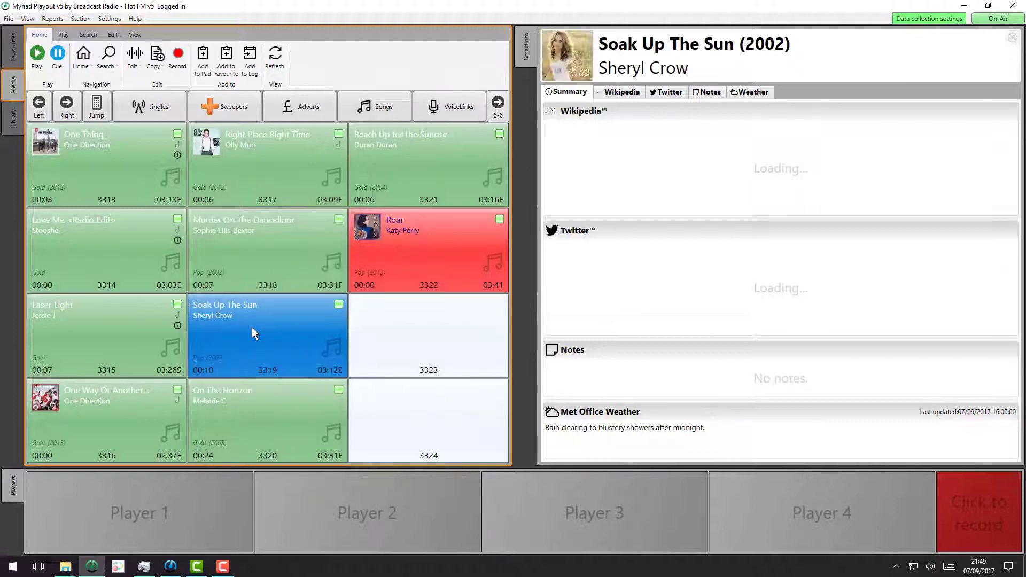
{"action": "left_click", "coordinate": [266, 253]}
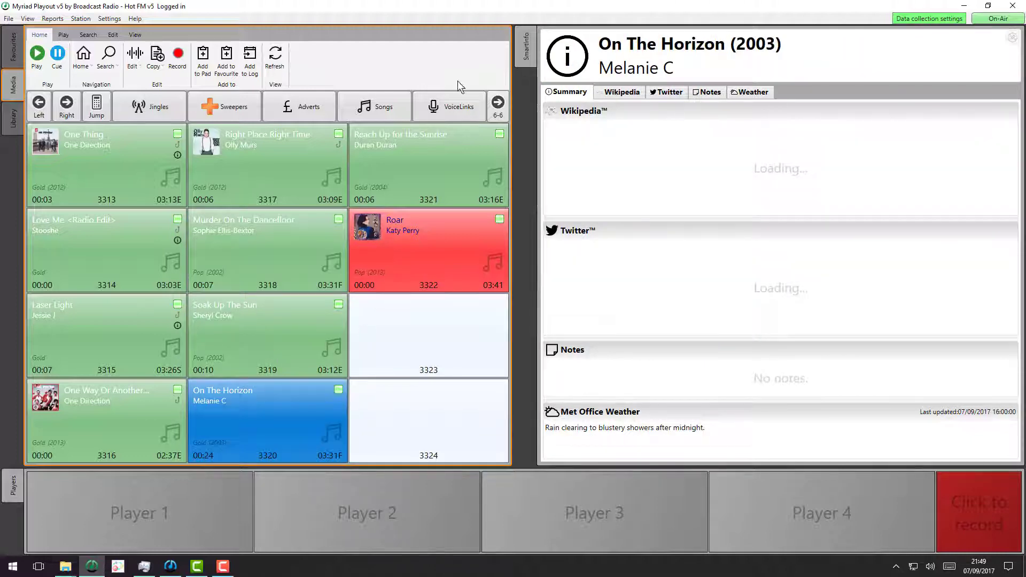
{"action": "left_click", "coordinate": [428, 163]}
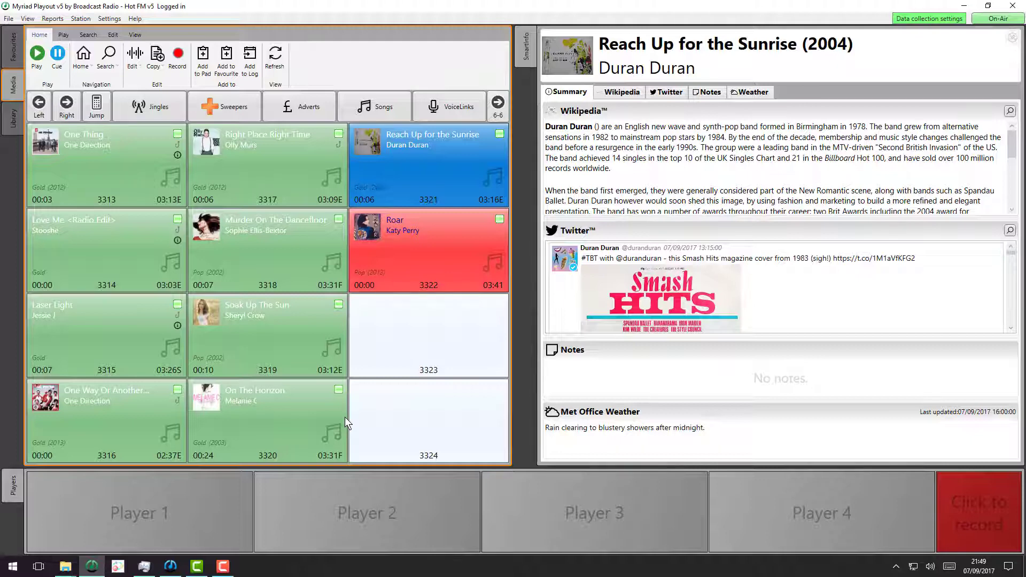
{"action": "mouse_move", "coordinate": [363, 358]}
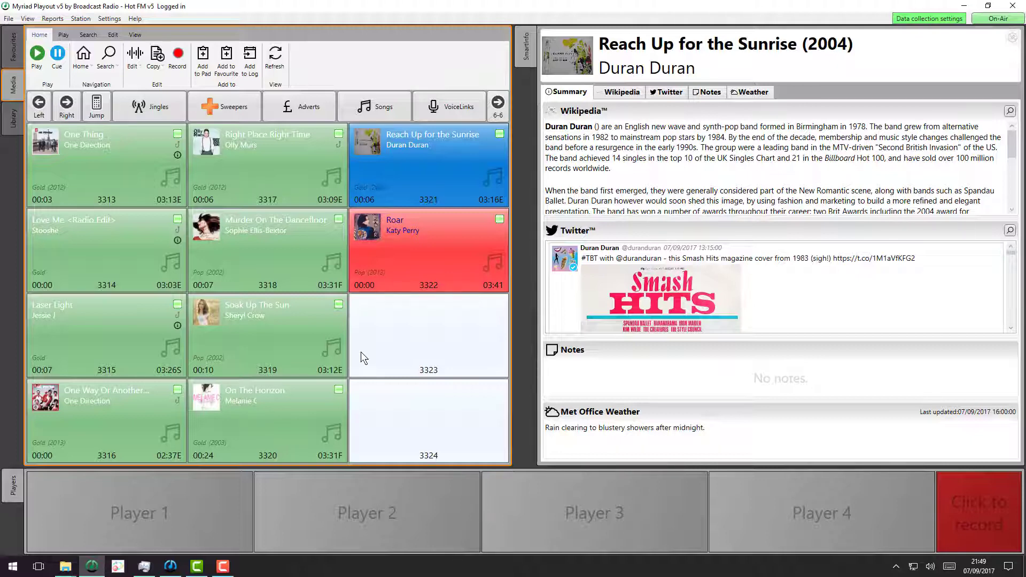